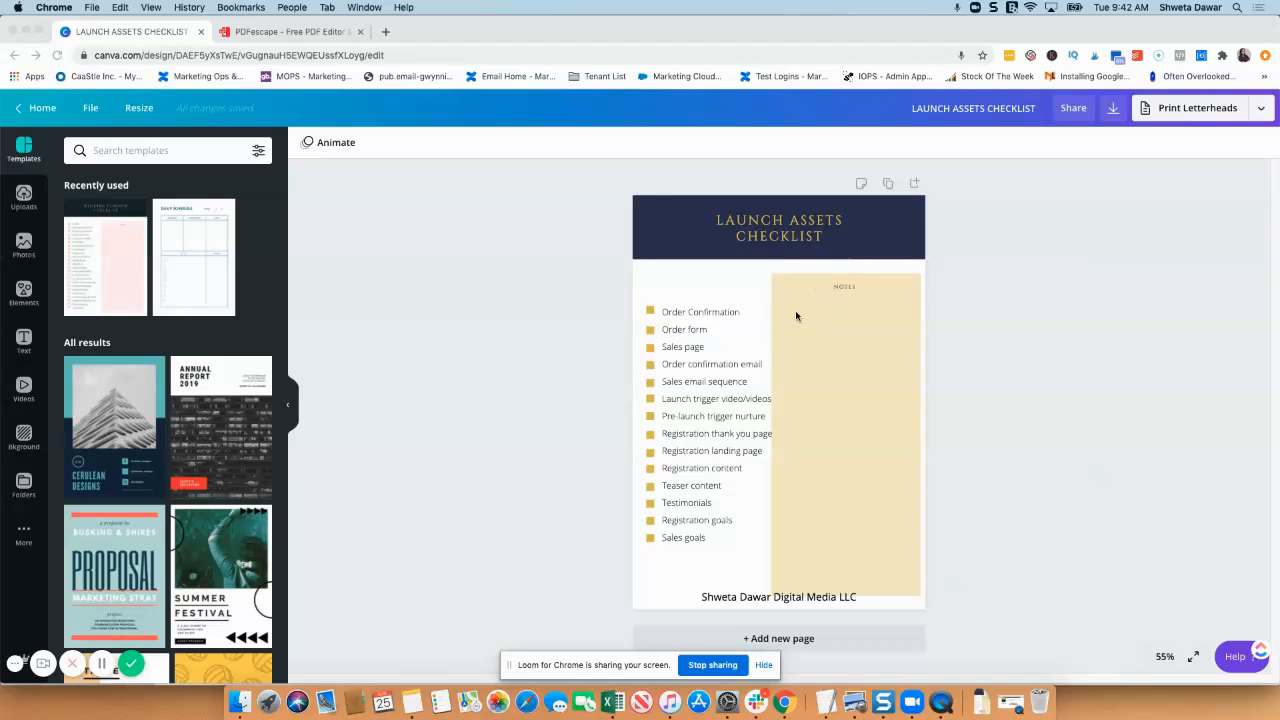
mouse_move(846, 333)
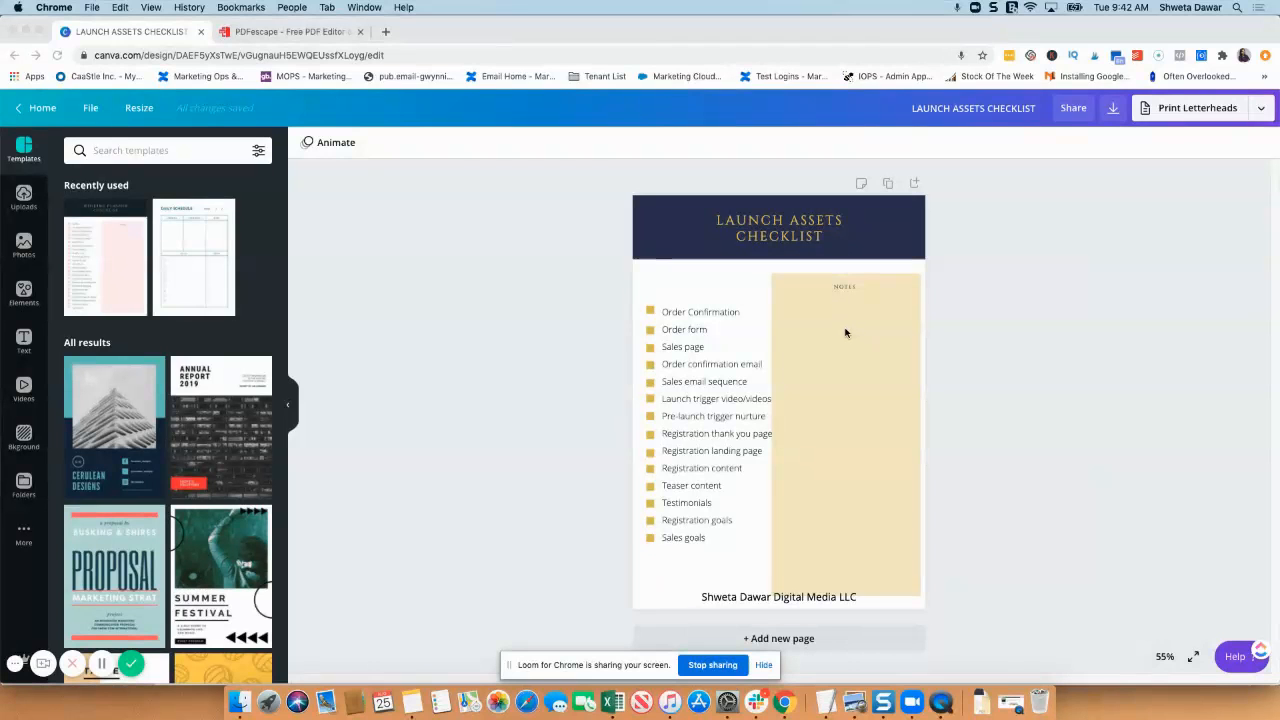
mouse_move(1107, 235)
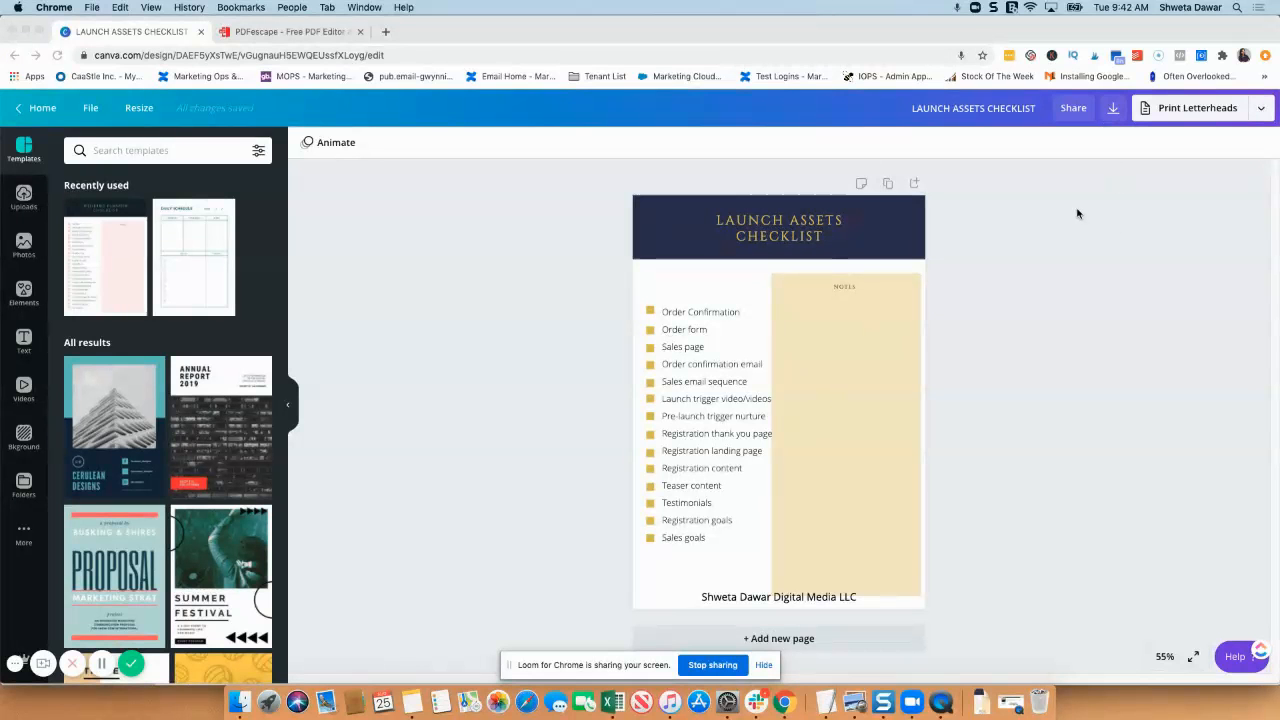
Download the Launch Assets Checklist design from Canva as a PDF Print file
click(1113, 108)
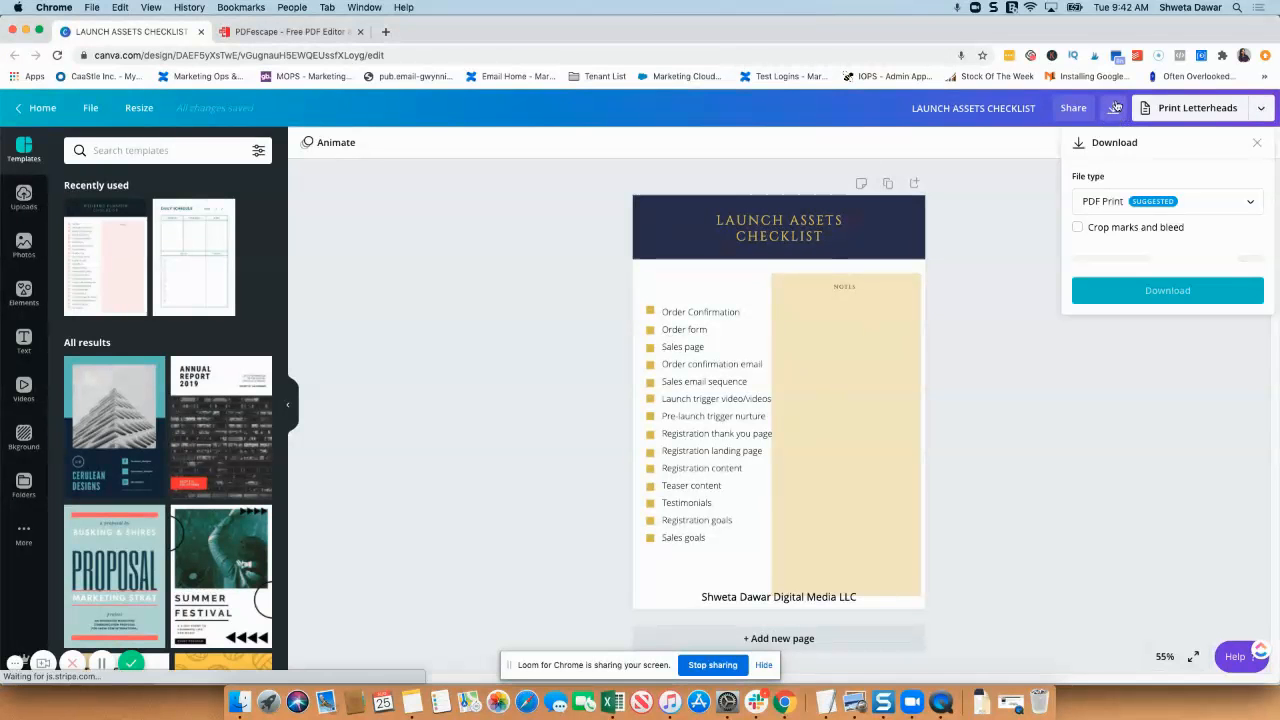
click(1167, 201)
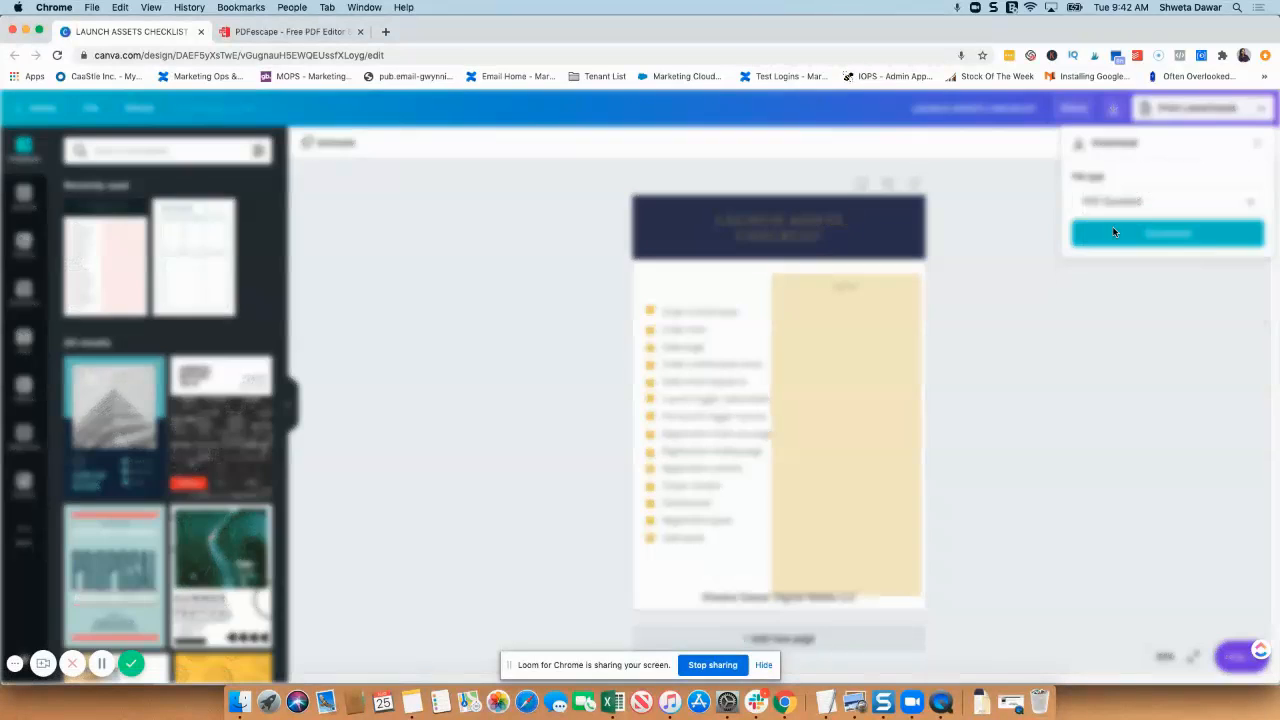
click(1167, 233)
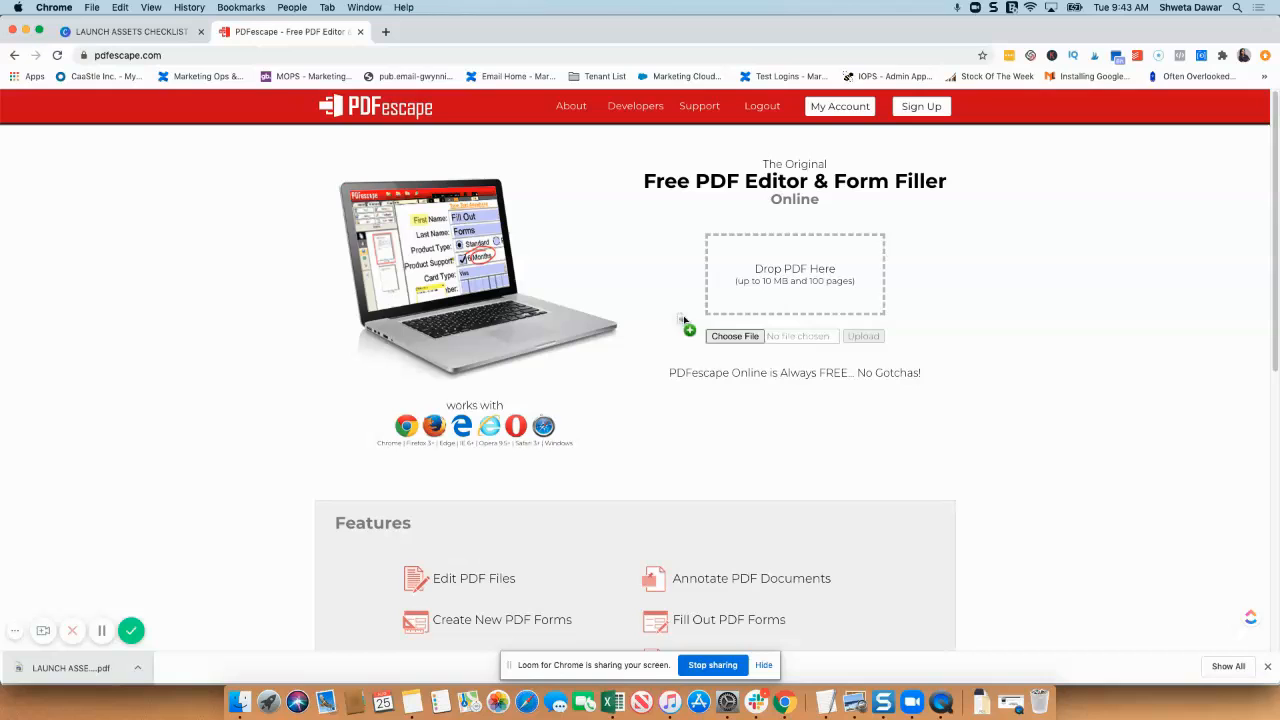
Upload the downloaded Launch Assets Checklist PDF into PDFescape
click(862, 336)
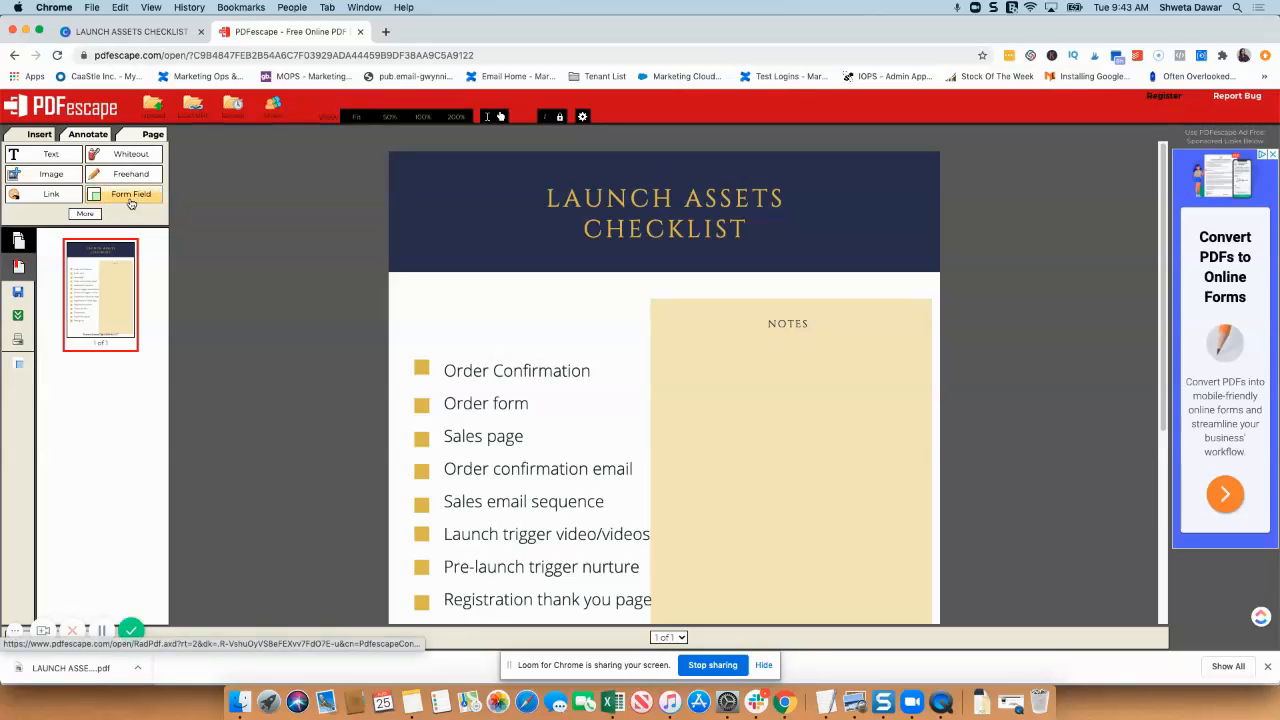
Choose a Checkbox form field and place checkboxes on Order Confirmation, Order form and Sales page
click(131, 194)
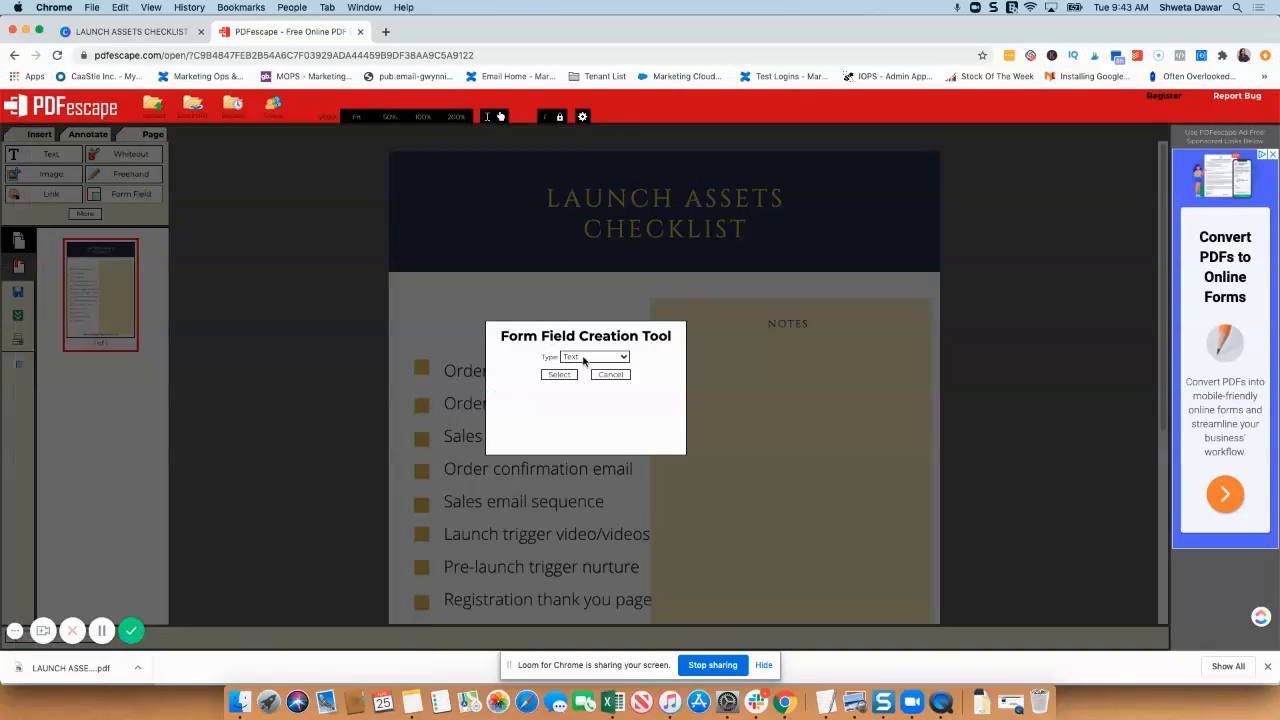
click(595, 357)
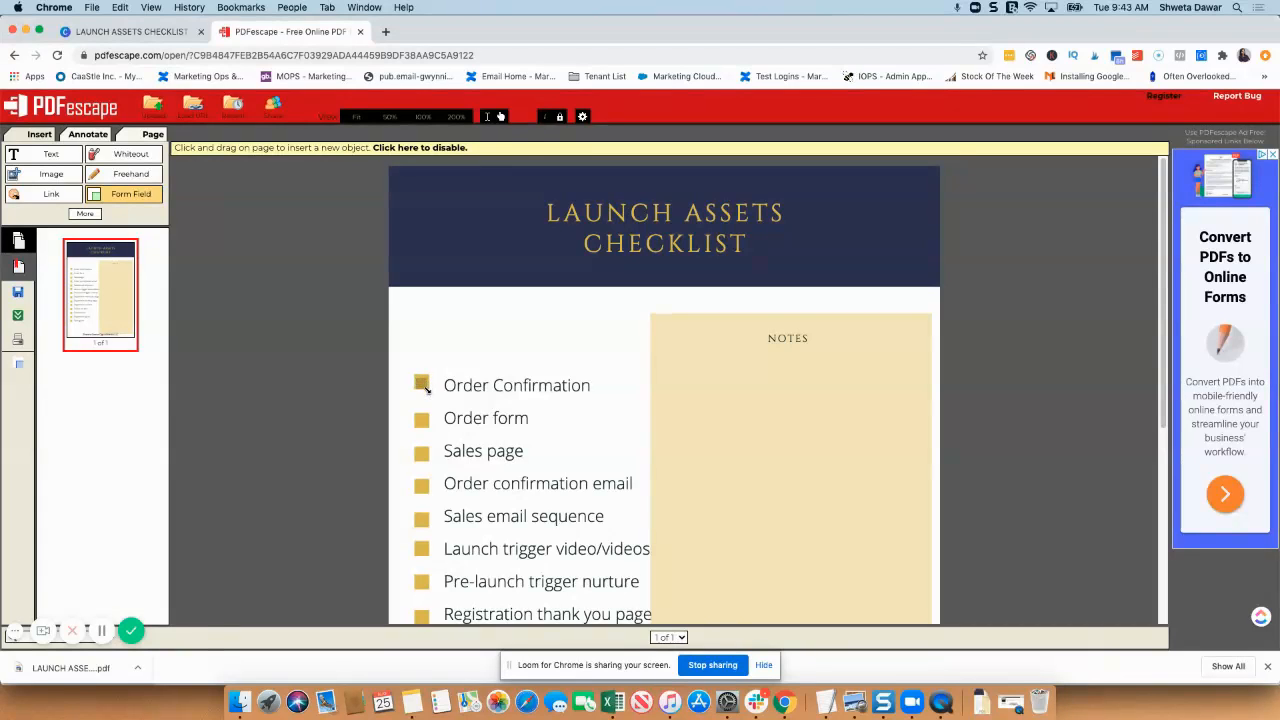
click(422, 384)
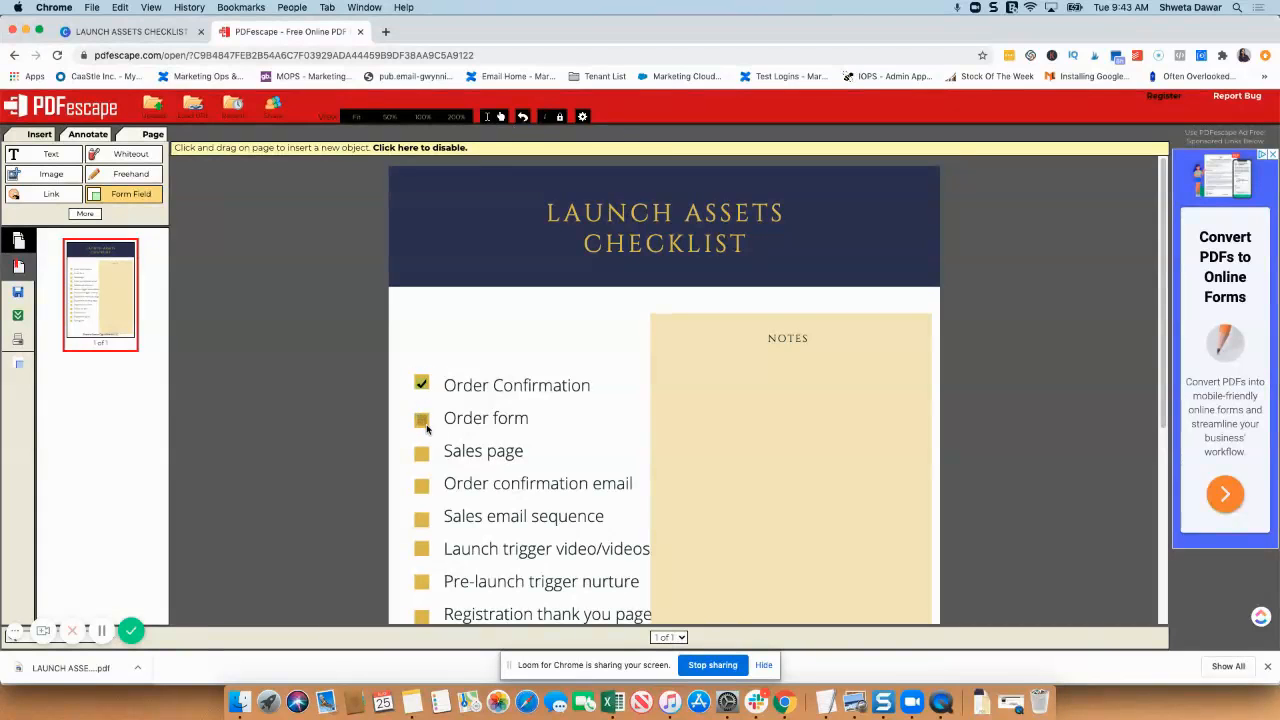
click(421, 418)
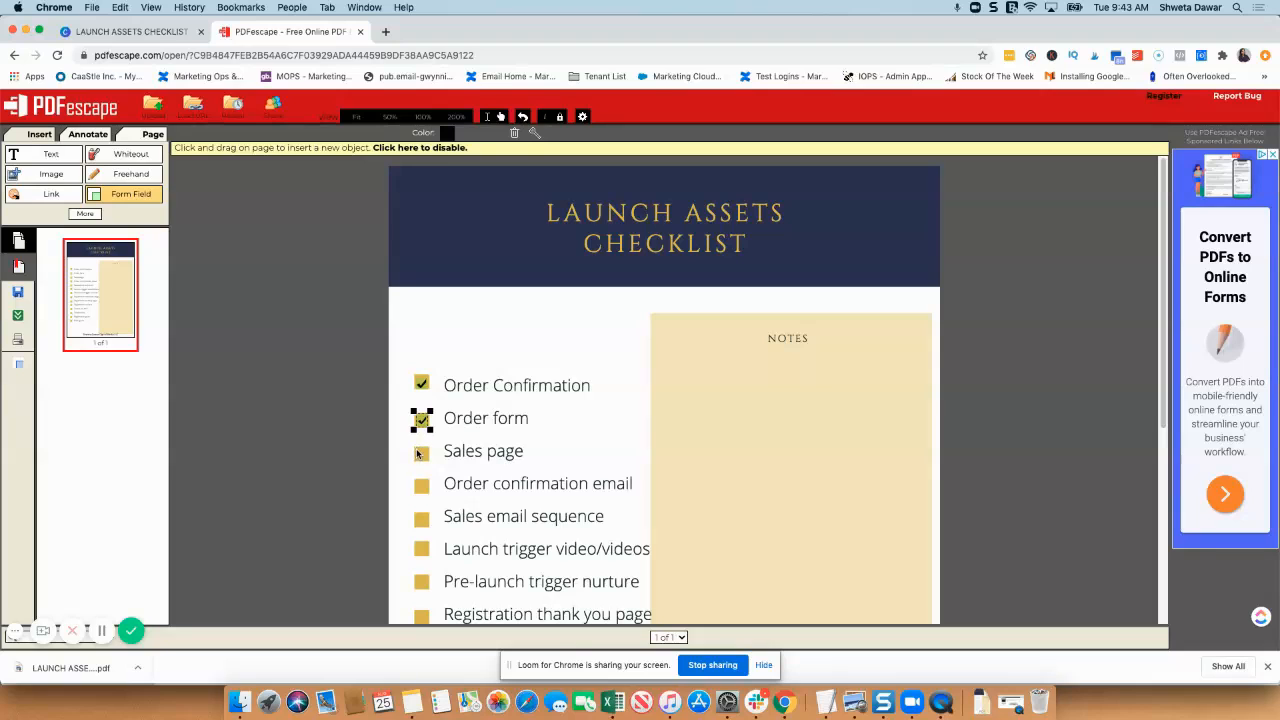
click(421, 418)
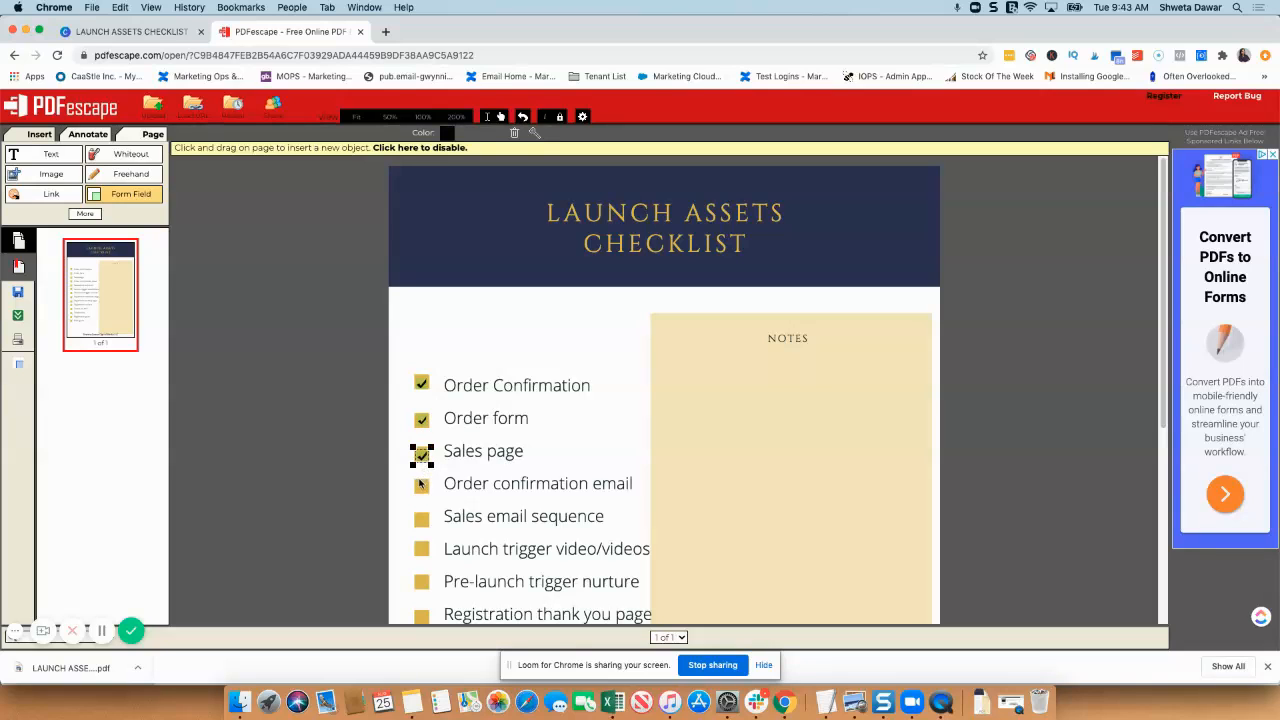
Place checkboxes on Order confirmation email, Sales email sequence and Launch trigger video/videos
click(421, 451)
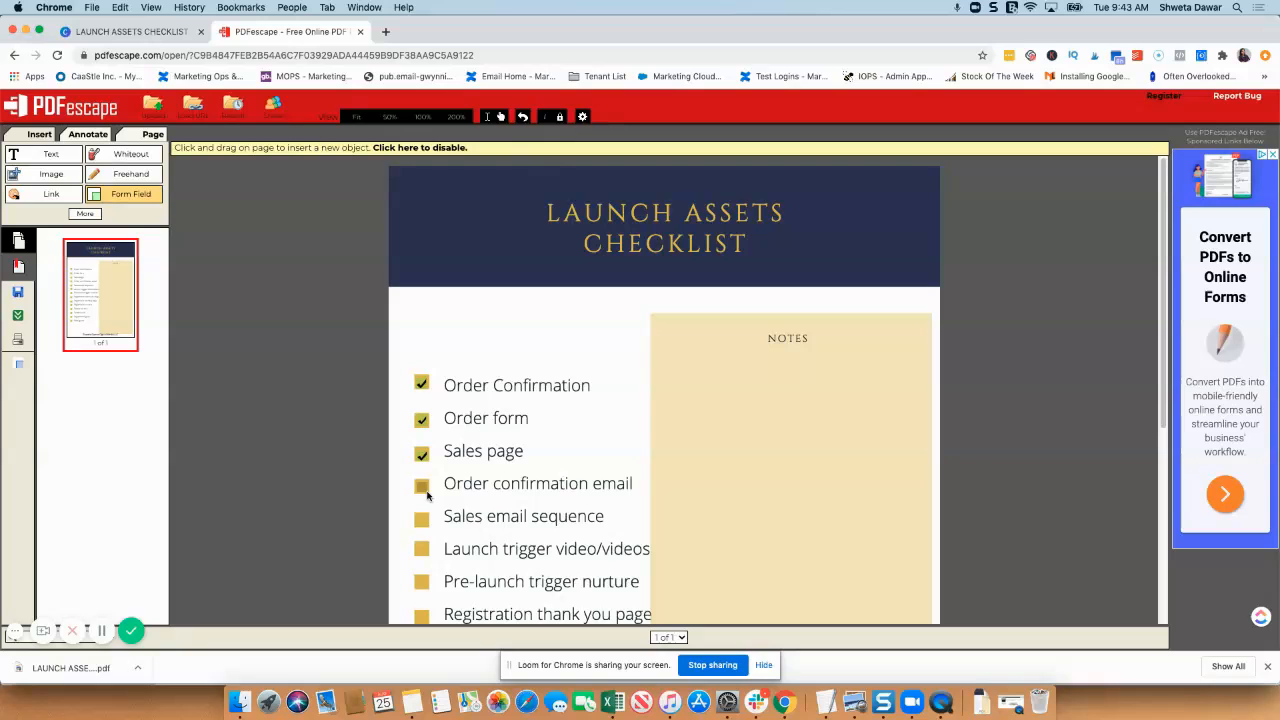
click(422, 486)
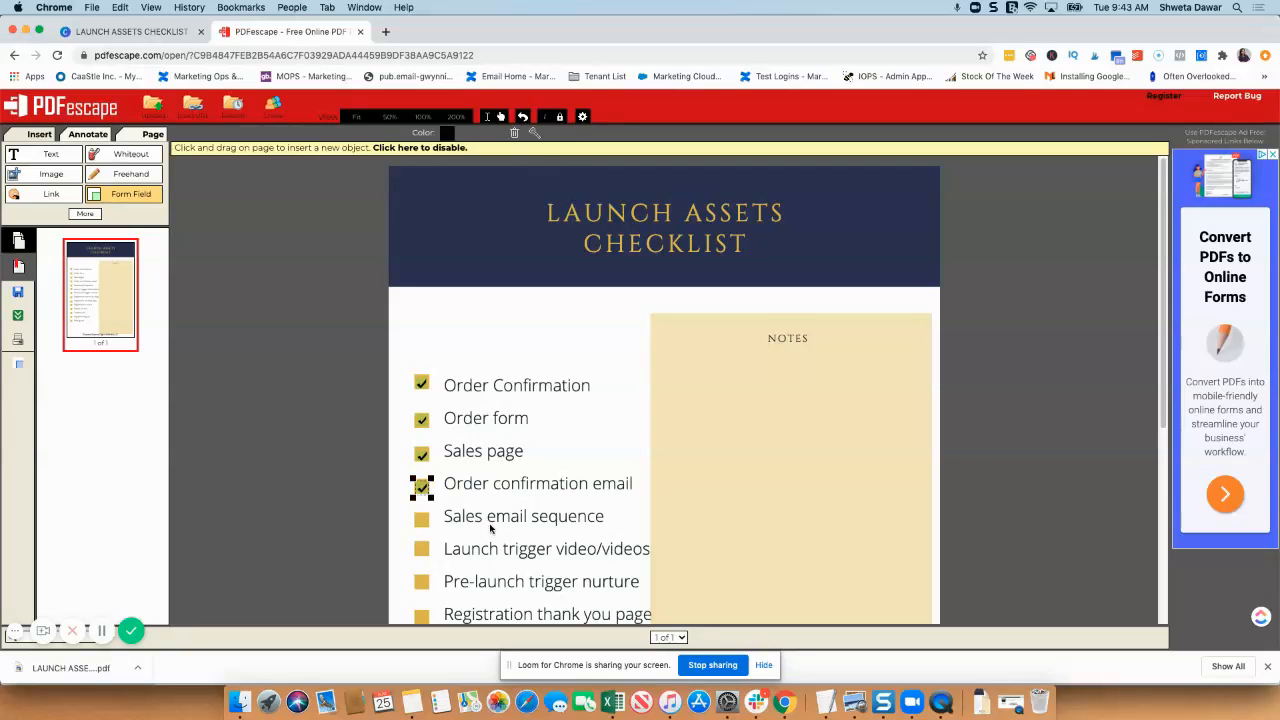
scroll(down, 3)
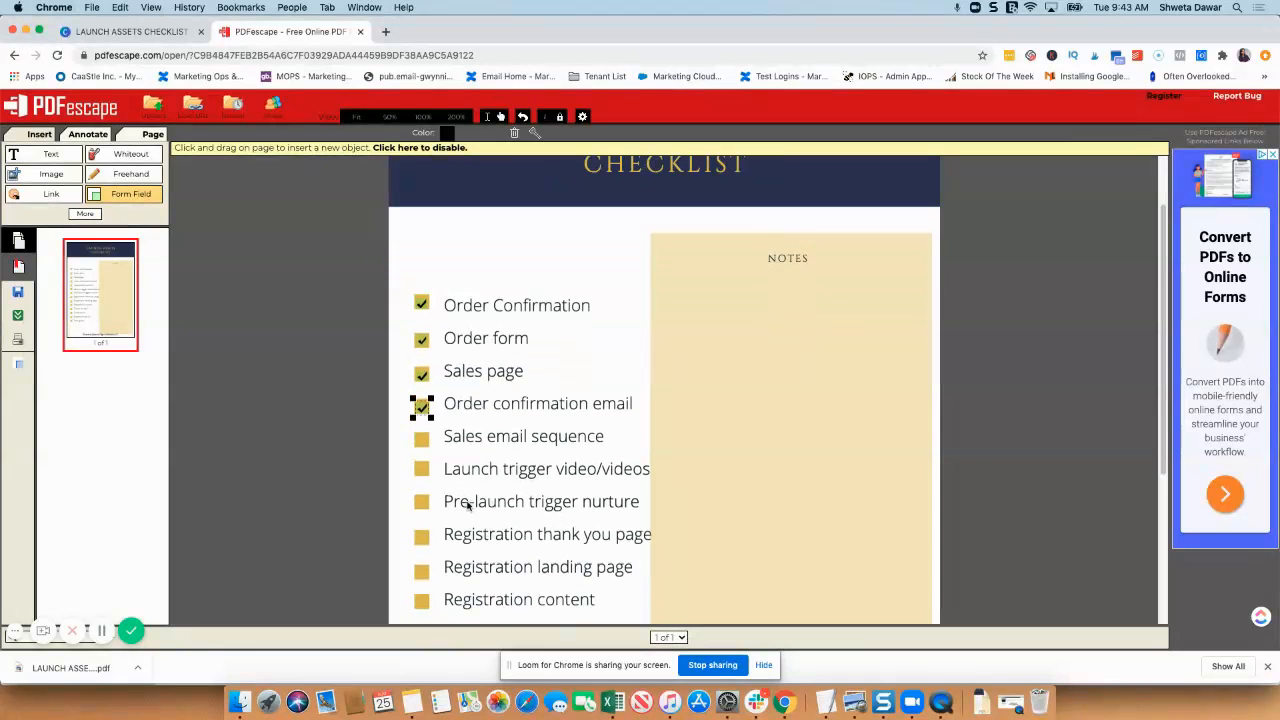
click(422, 403)
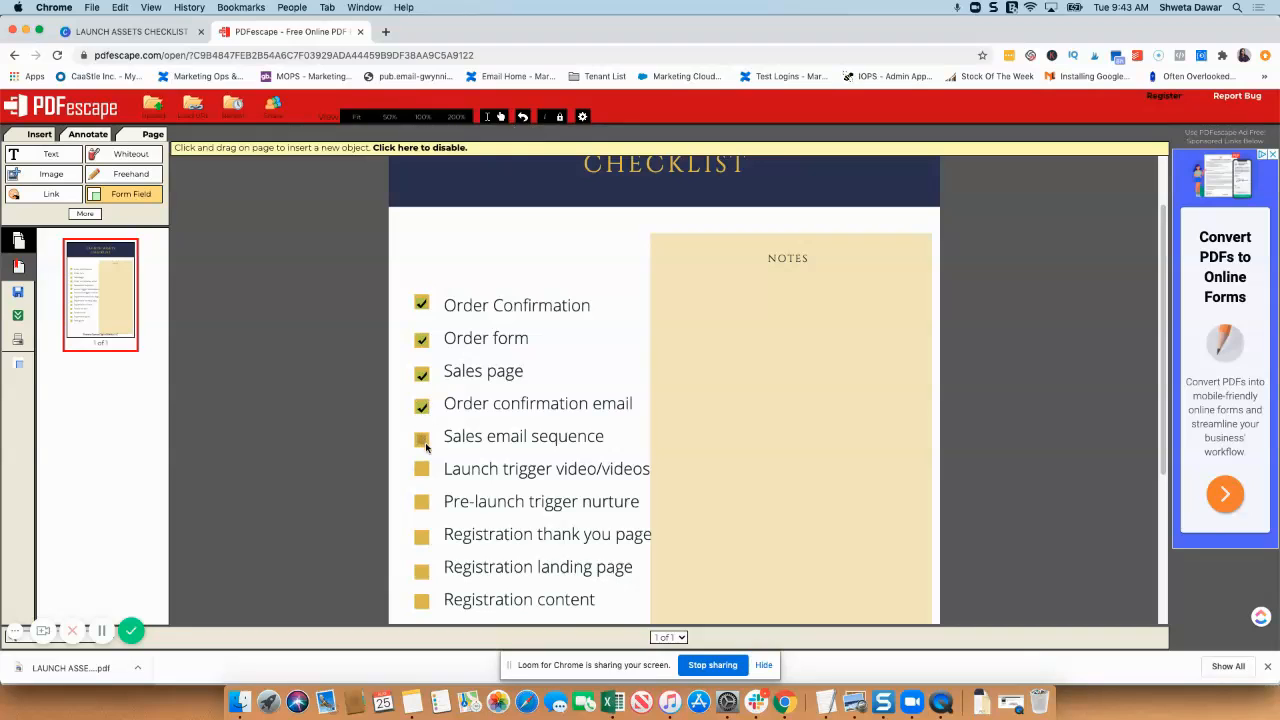
click(422, 437)
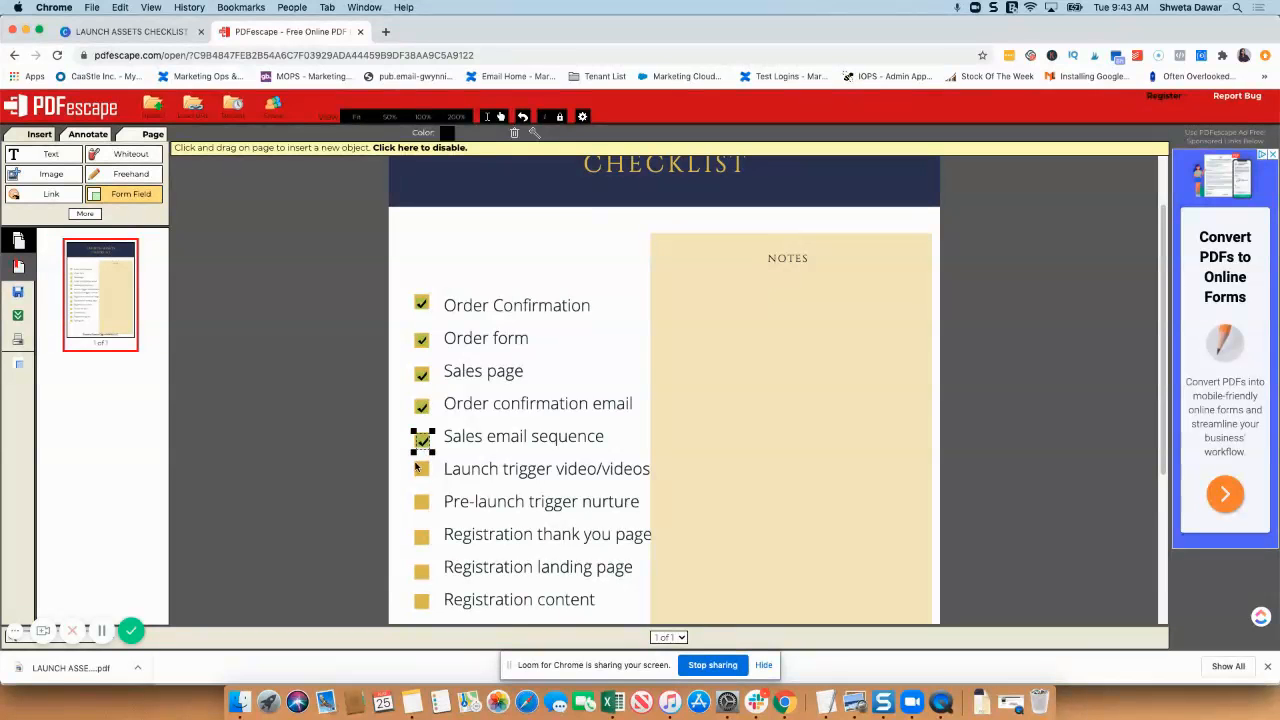
click(421, 468)
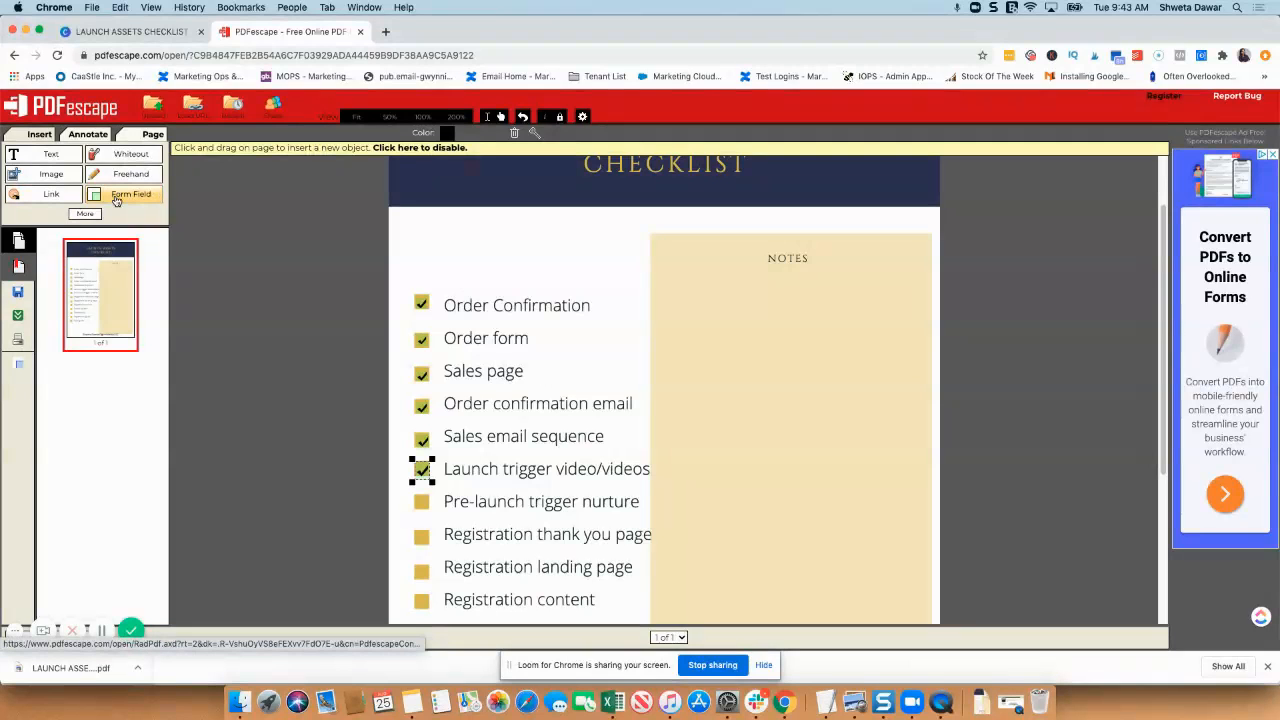
Add a Text-type form field and mark out a box over the Notes panel
click(131, 194)
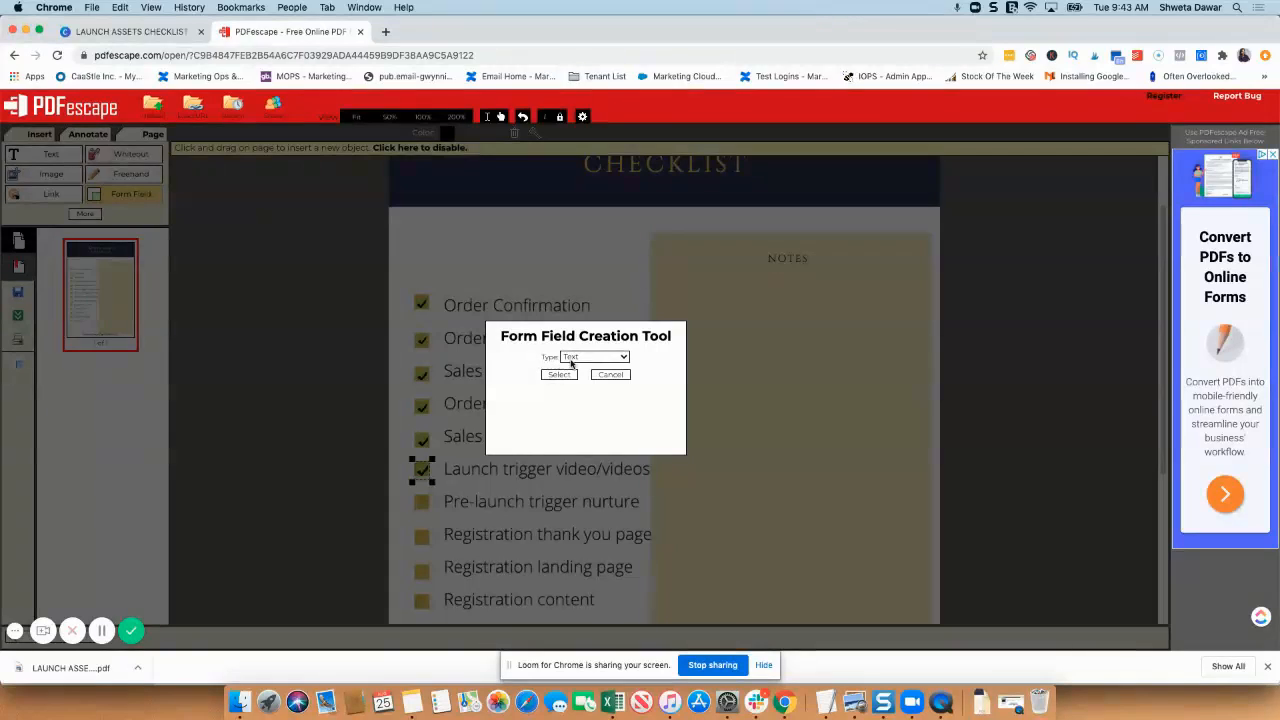
click(610, 374)
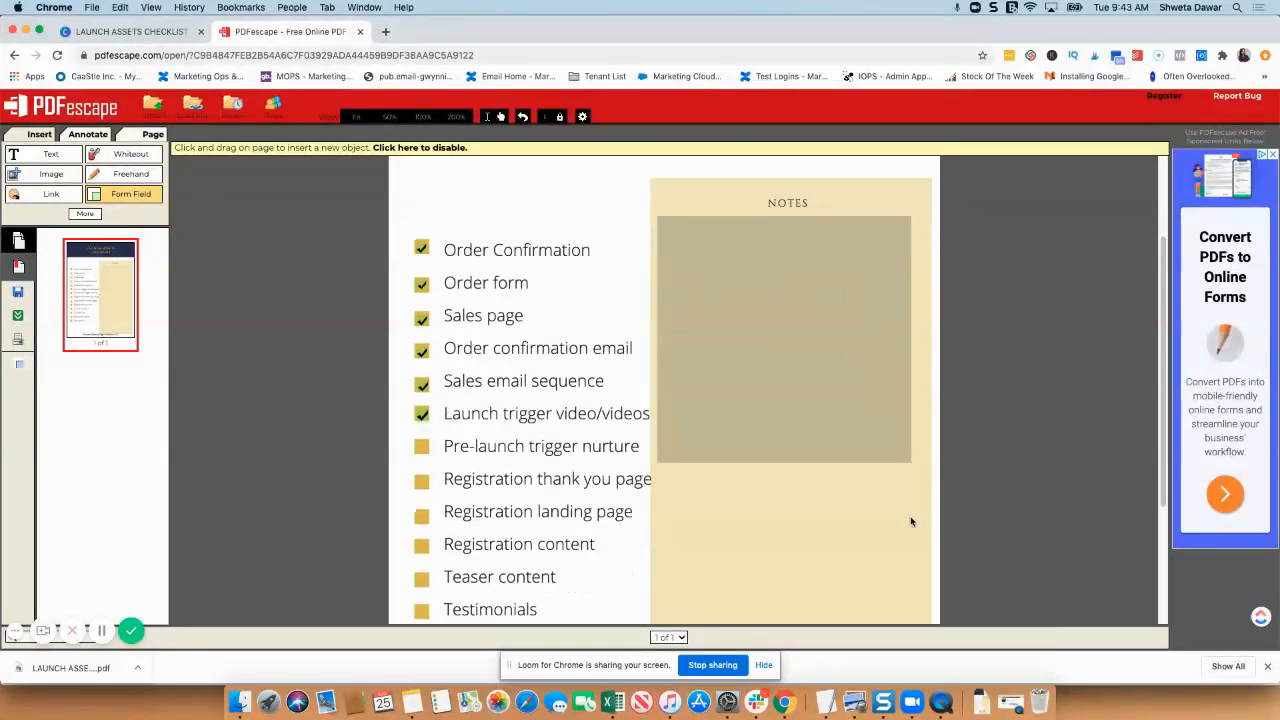
scroll(down, 3)
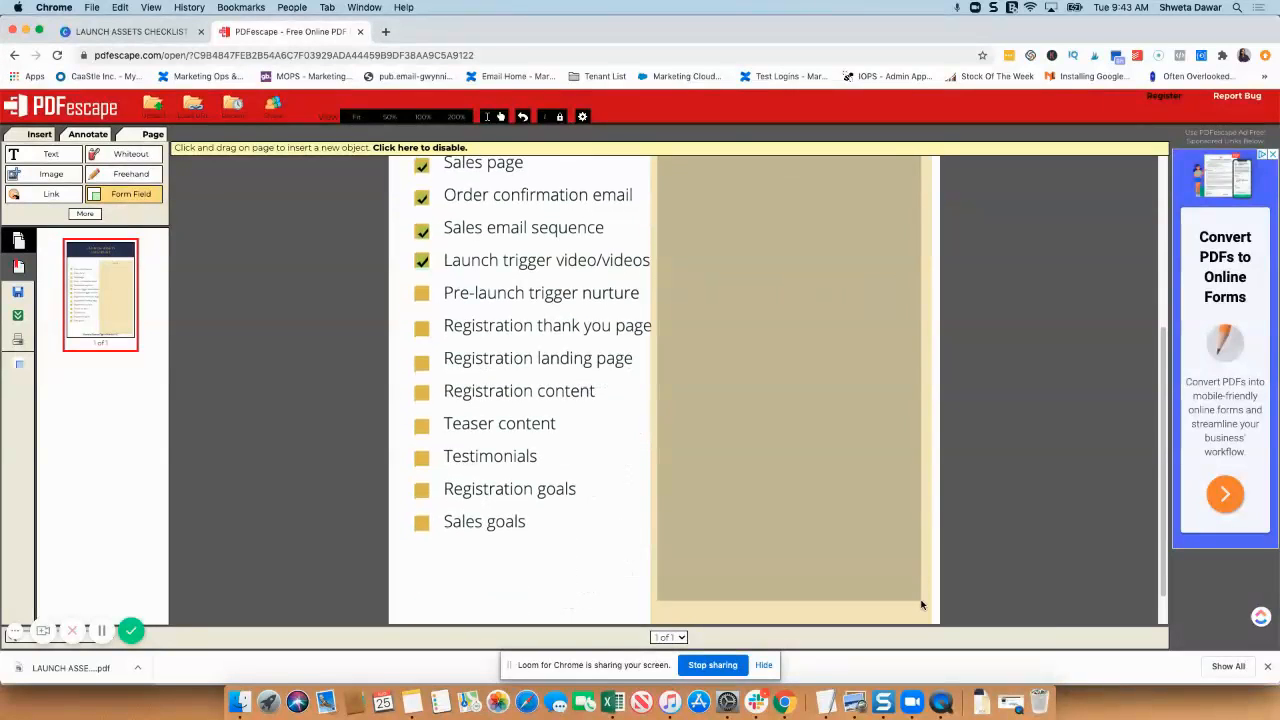
scroll(down, 3)
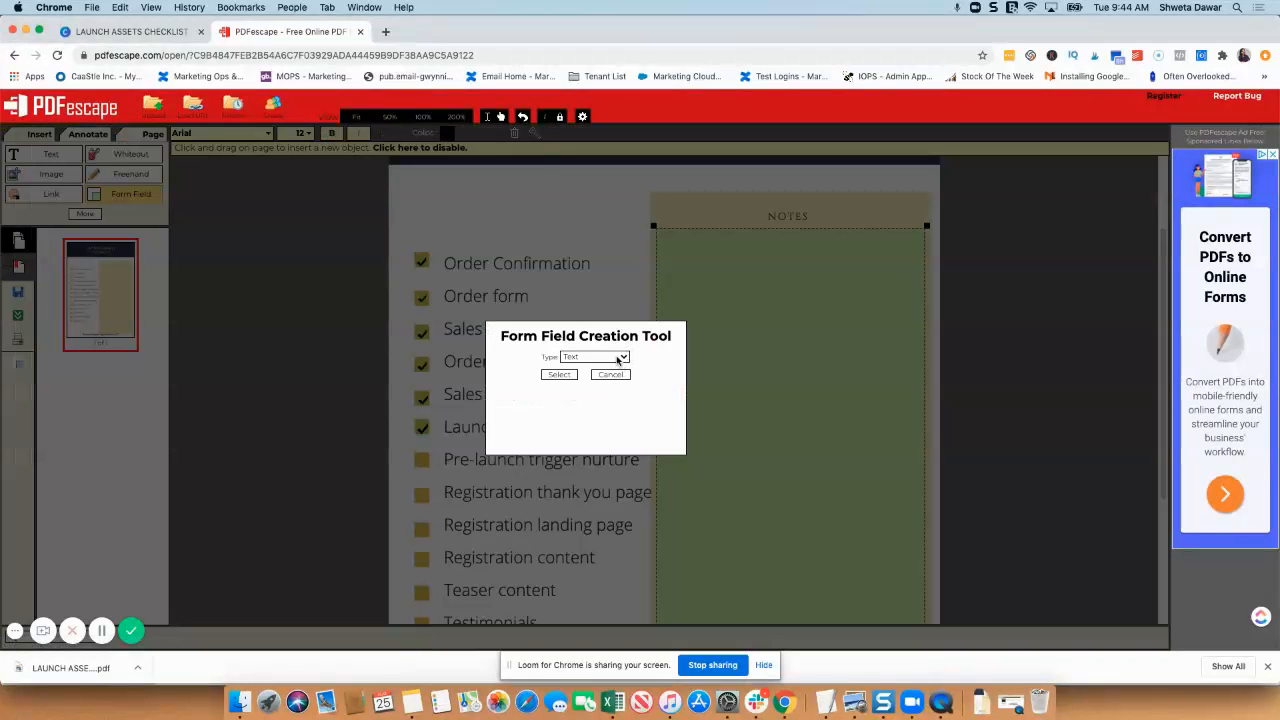
Browse the Form Field Type options, keep Text, then cancel without adding a field
click(595, 357)
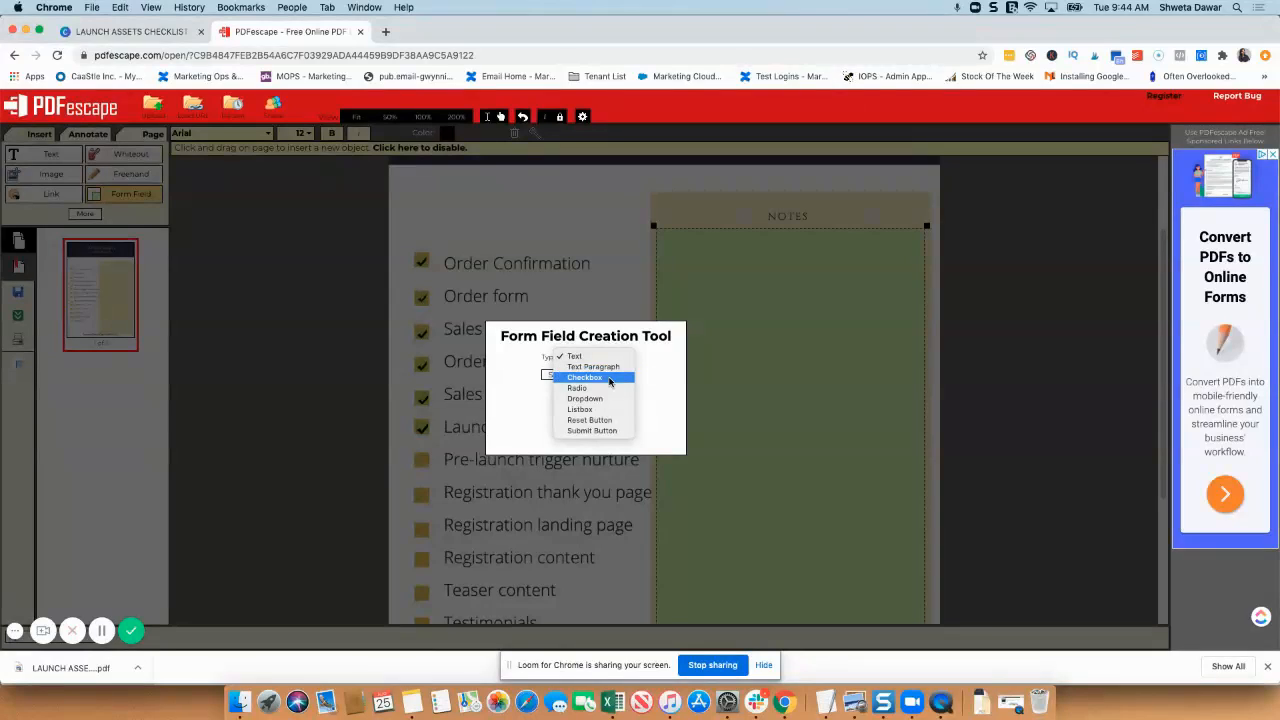
mouse_move(578, 388)
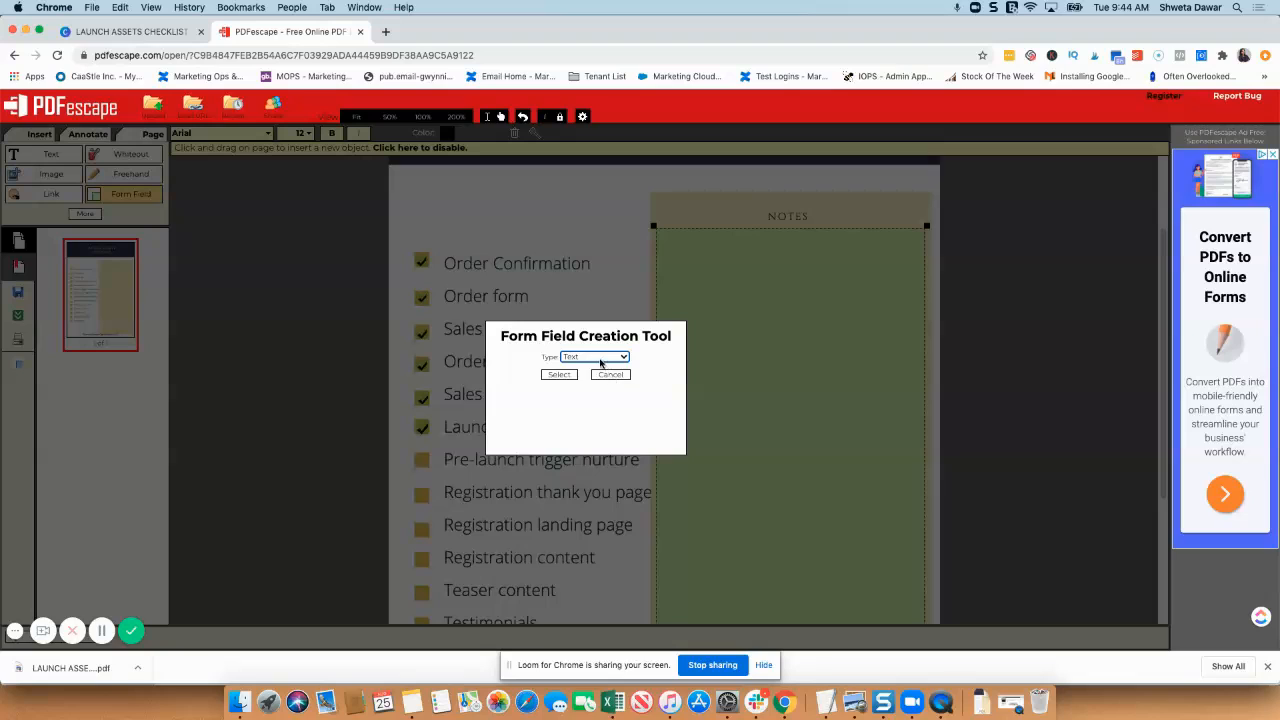
click(594, 357)
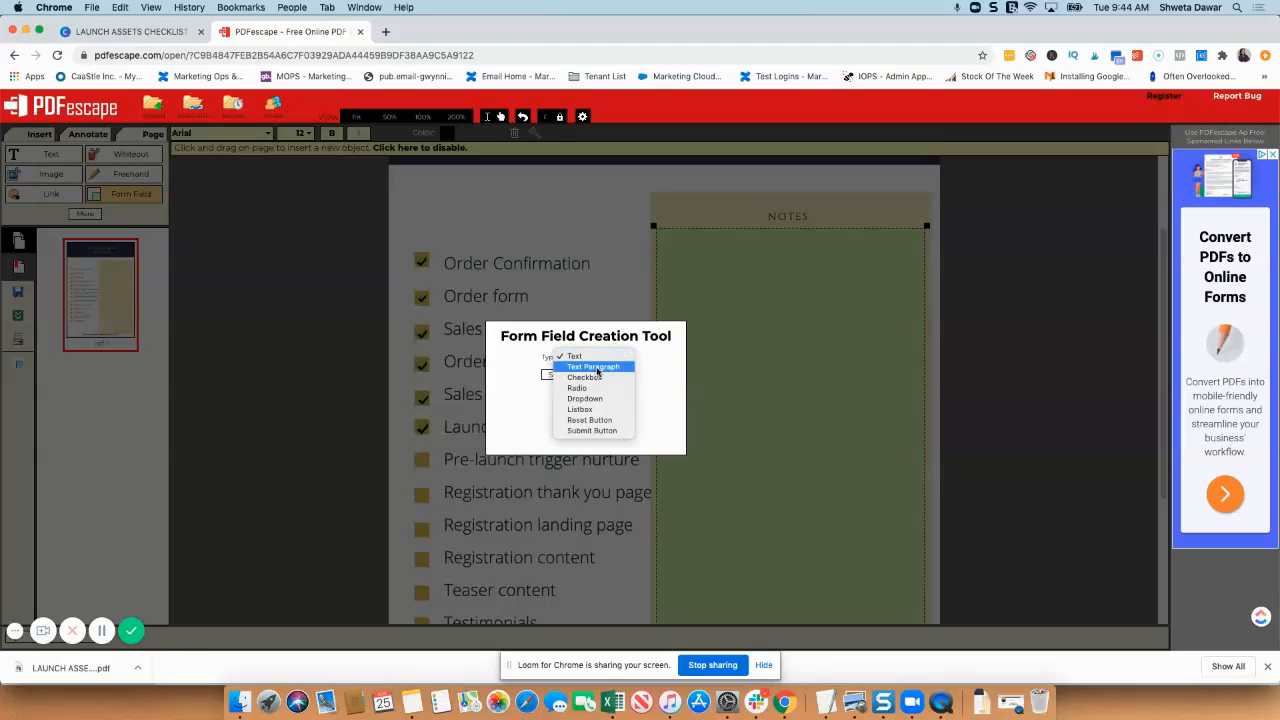
click(590, 357)
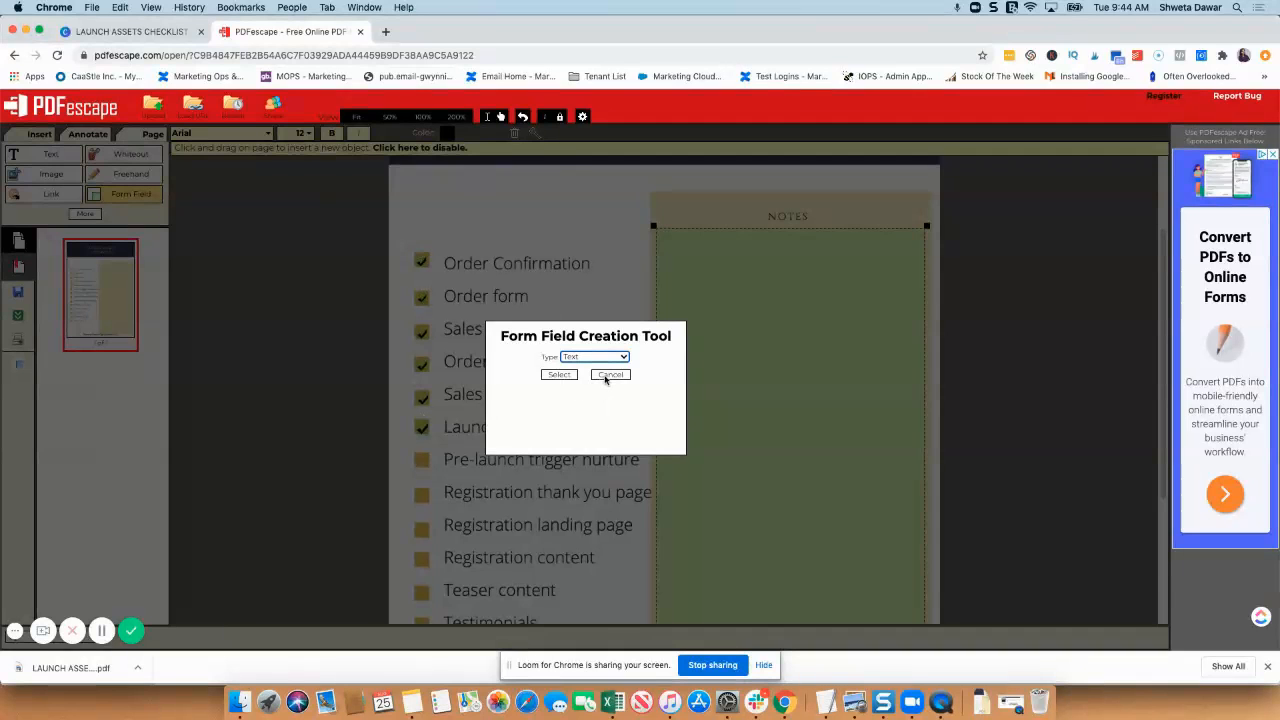
click(610, 374)
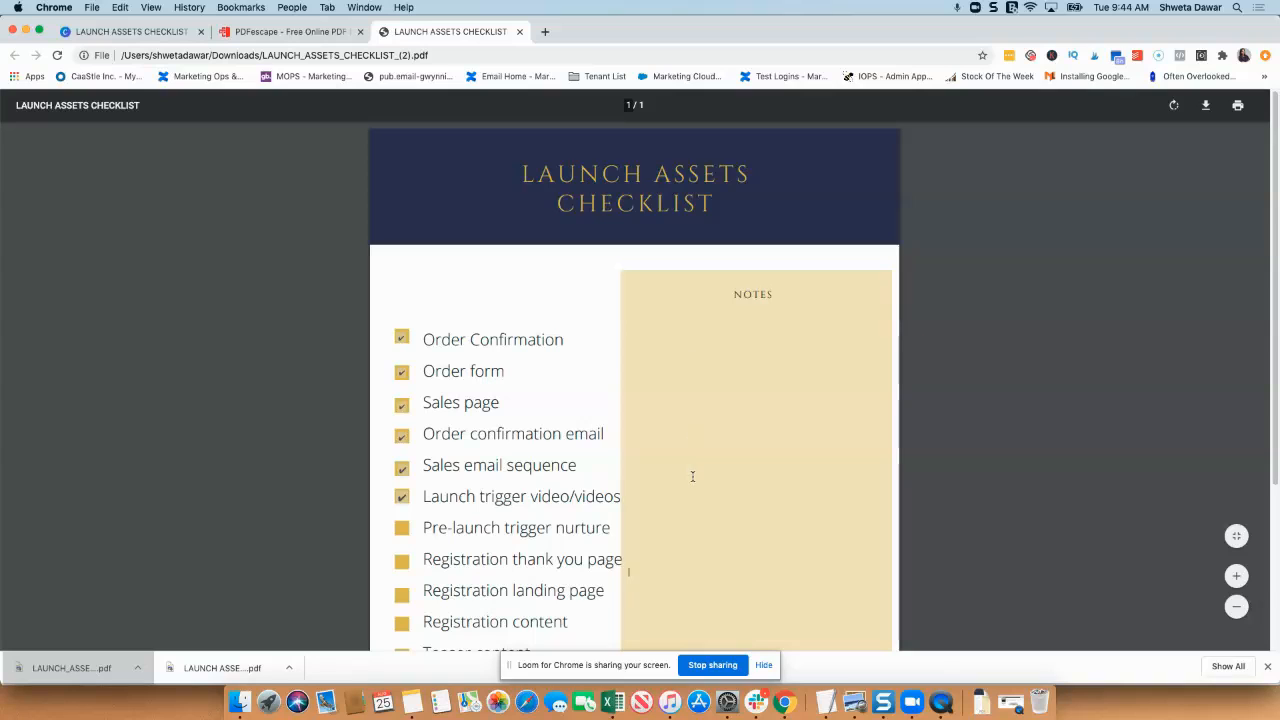
Type 'this is a te' into the Notes field in Chrome's PDF viewer
text(this is a te)
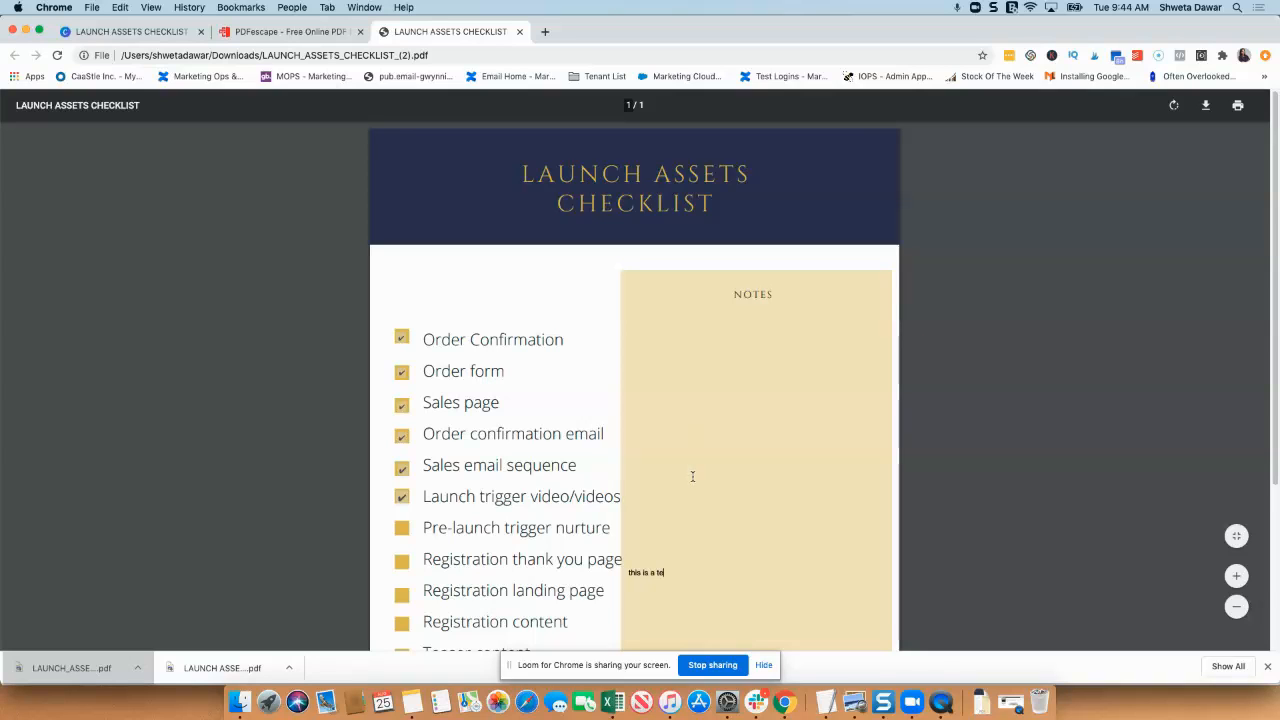